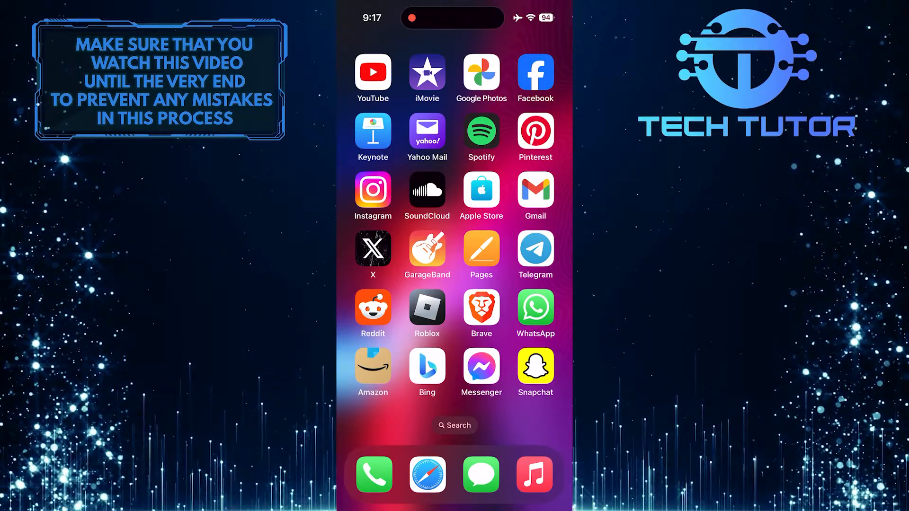
- Launch X and navigate via the side menu to your own profile page
click(373, 250)
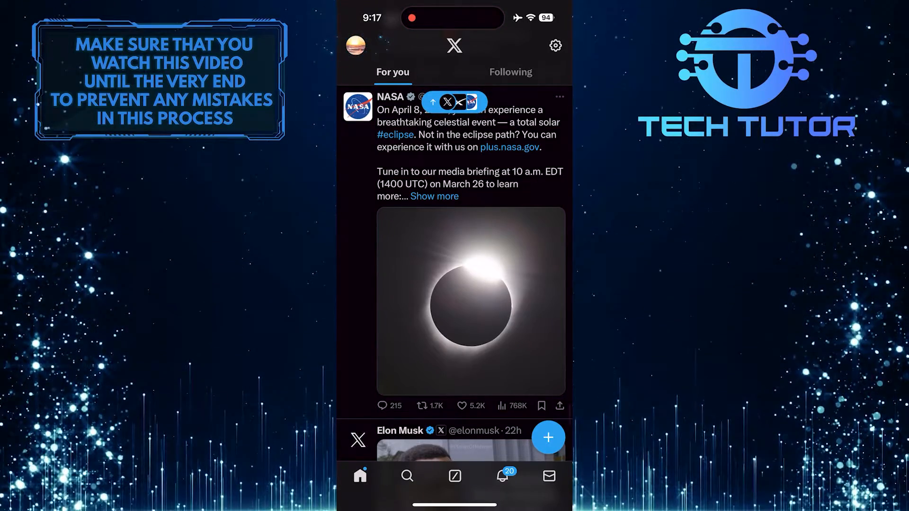
click(355, 44)
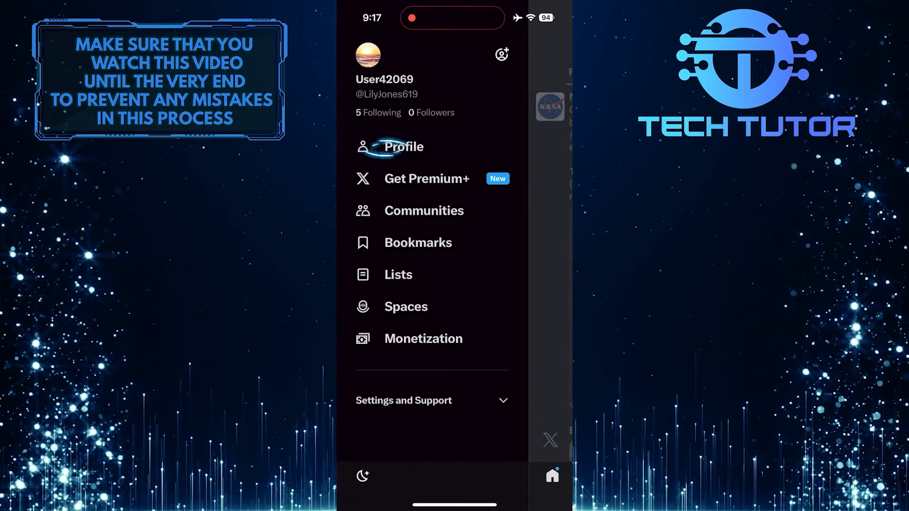
click(403, 146)
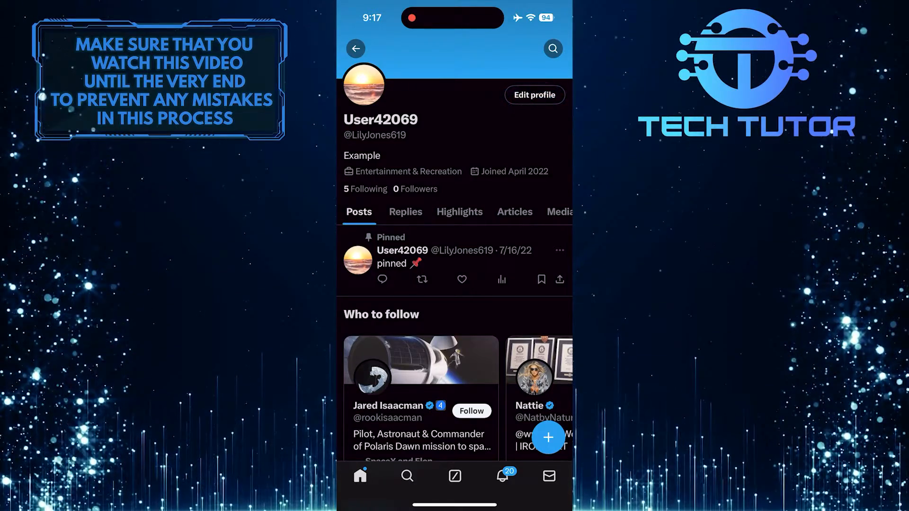
- Enter Edit profile and paste the copied YouTube channel link into the Website field
click(533, 94)
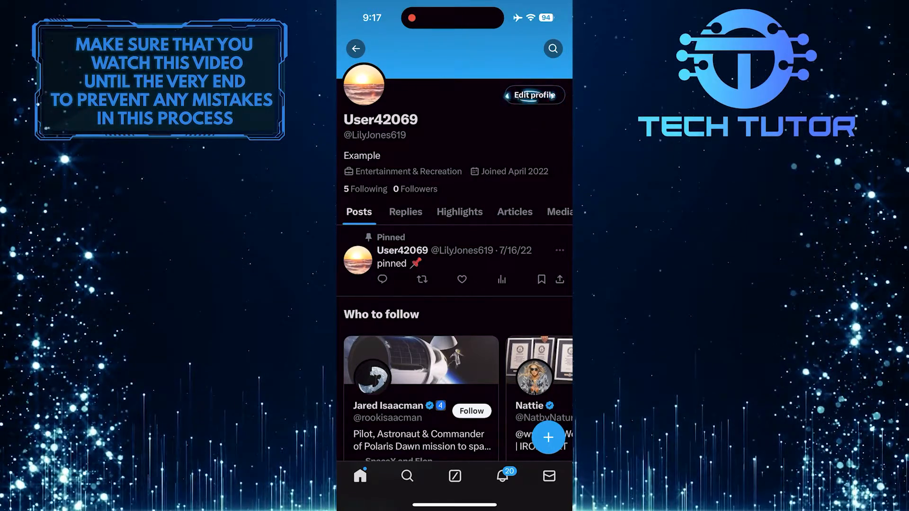
click(533, 94)
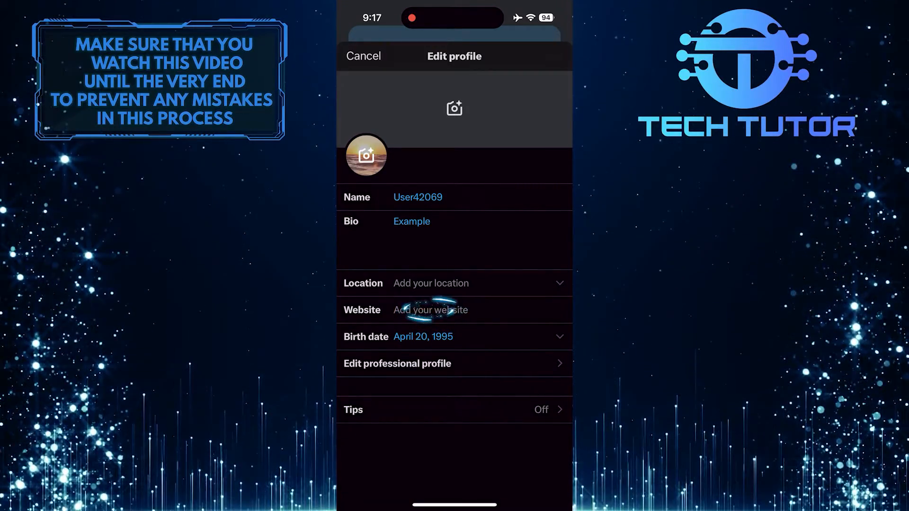
click(430, 310)
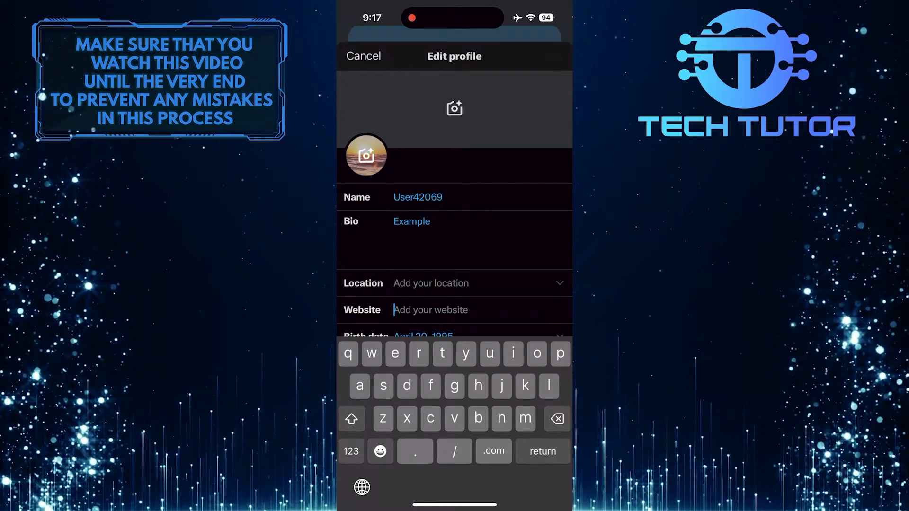
click(430, 310)
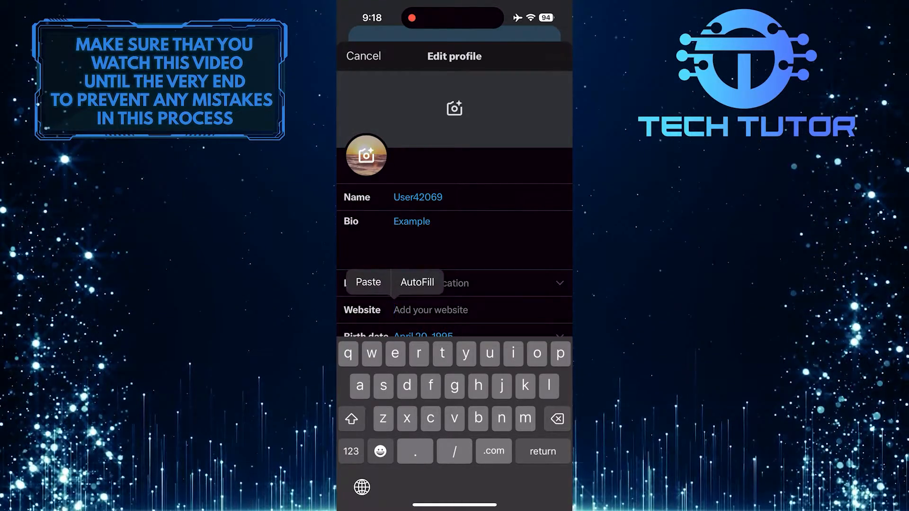
click(367, 282)
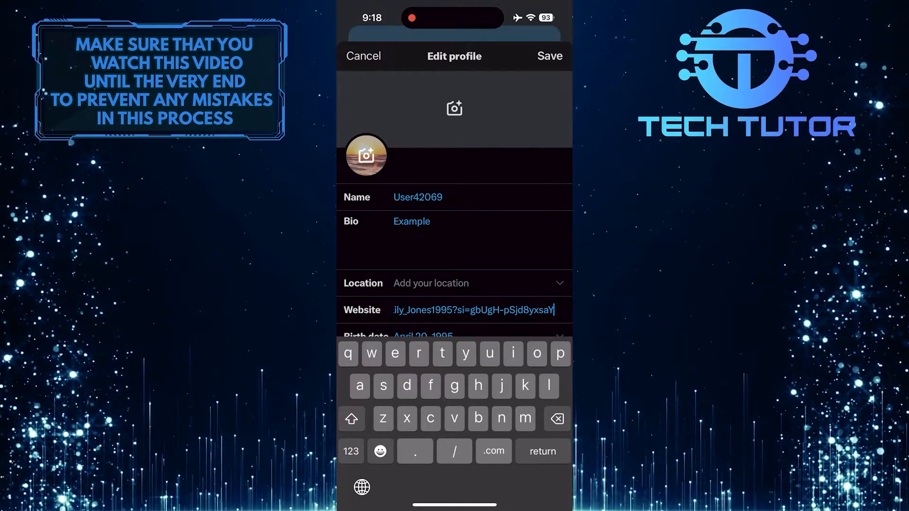
click(549, 56)
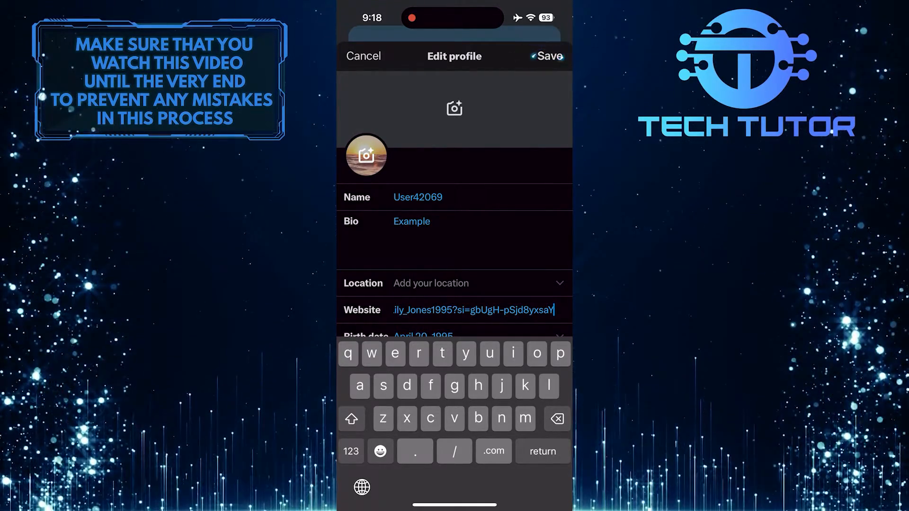
click(548, 56)
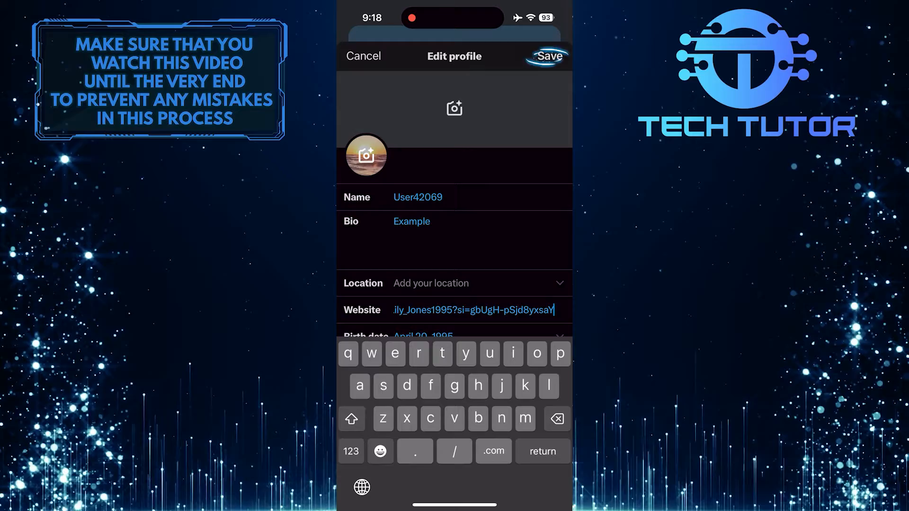
- Save the profile so the YouTube link shows as the website under the bio
click(548, 56)
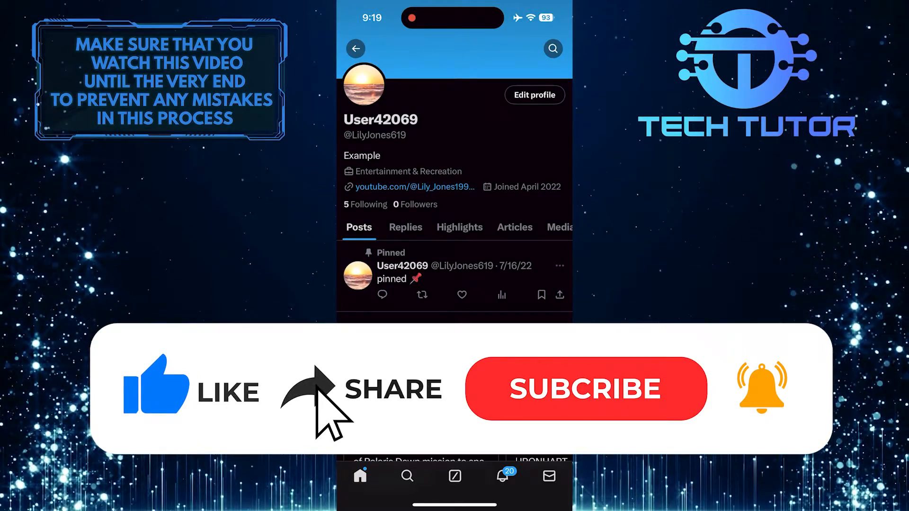
click(584, 389)
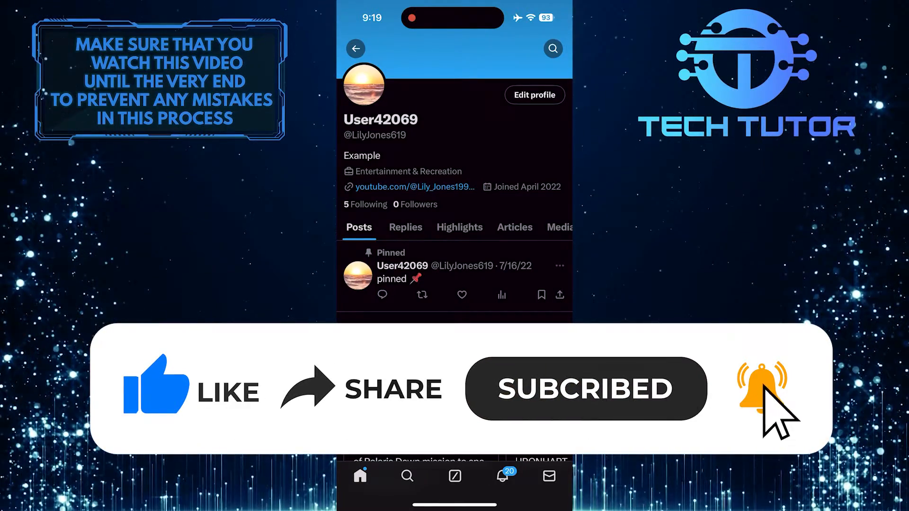